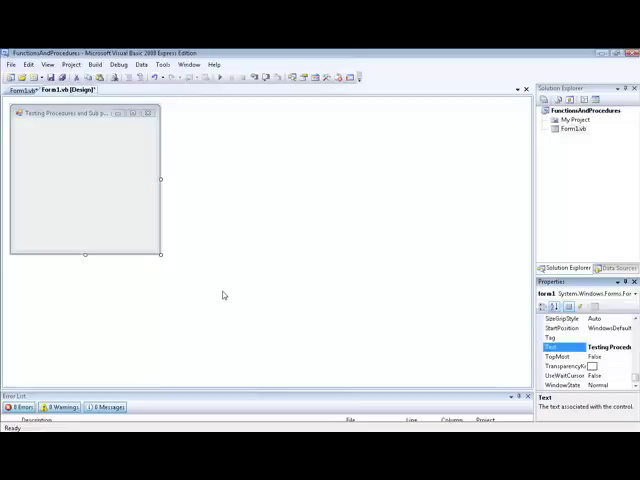
pyautogui.moveTo(192, 258)
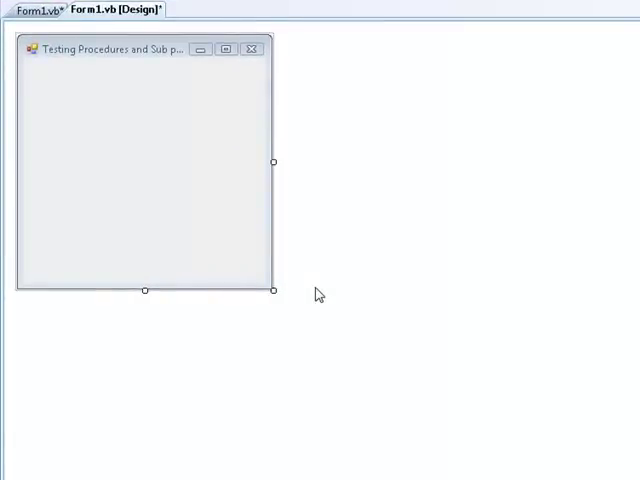
pyautogui.moveTo(220, 220)
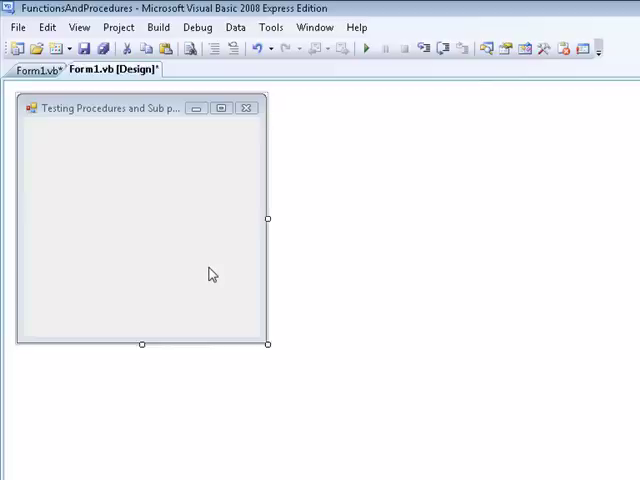
pyautogui.moveTo(40, 70)
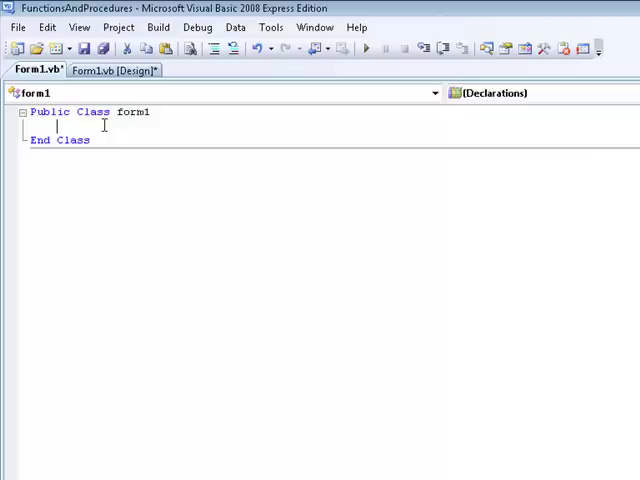
# Create an empty Sub remindUser() ... End Sub procedure inside the Form1 class
pyautogui.write('sub')
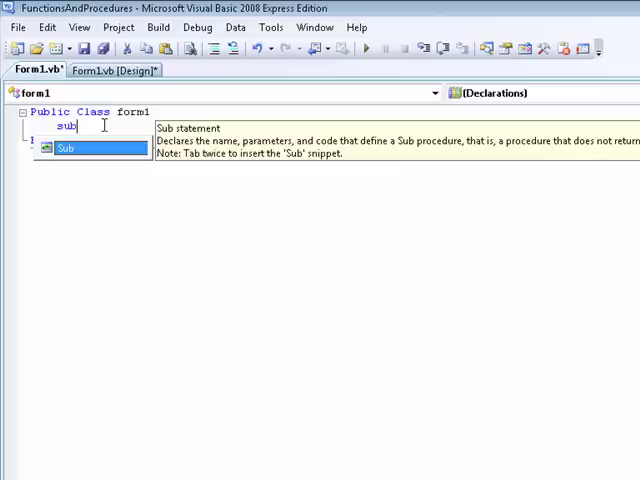
pyautogui.press('Enter')
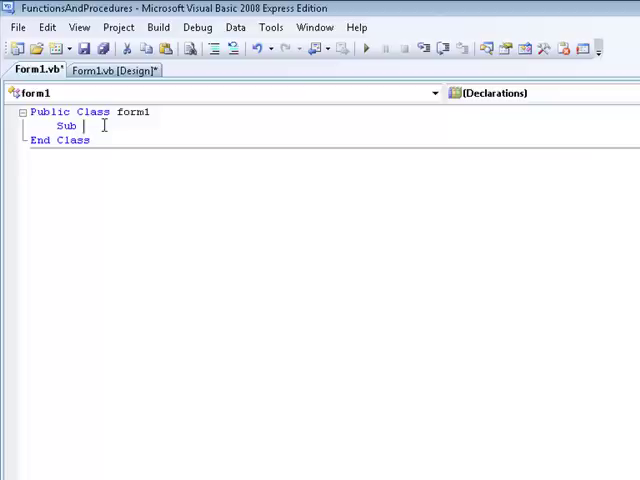
pyautogui.write('remindUser')
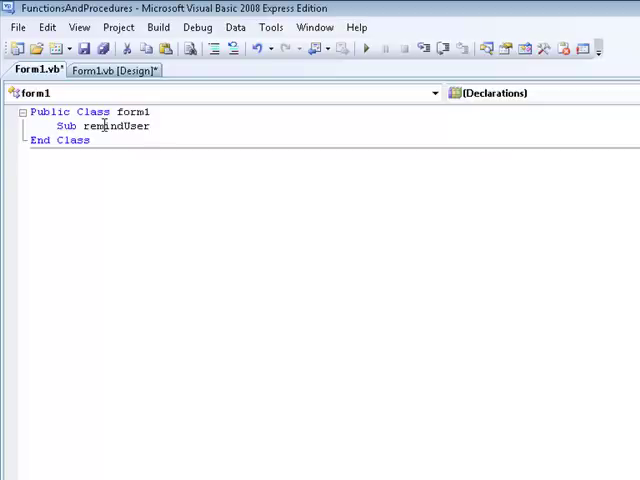
pyautogui.click(152, 126)
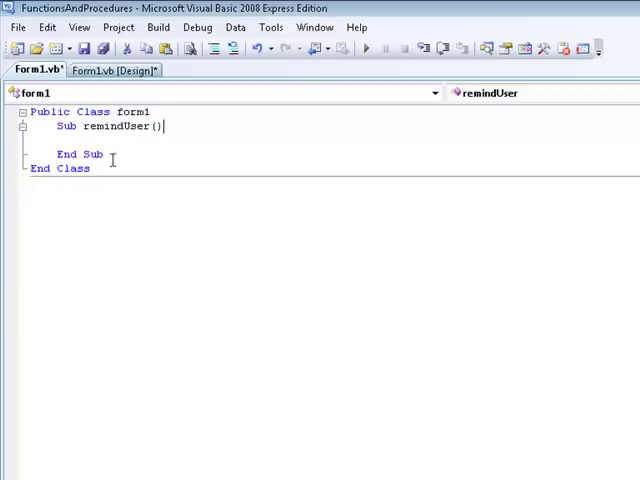
pyautogui.doubleClick(68, 154)
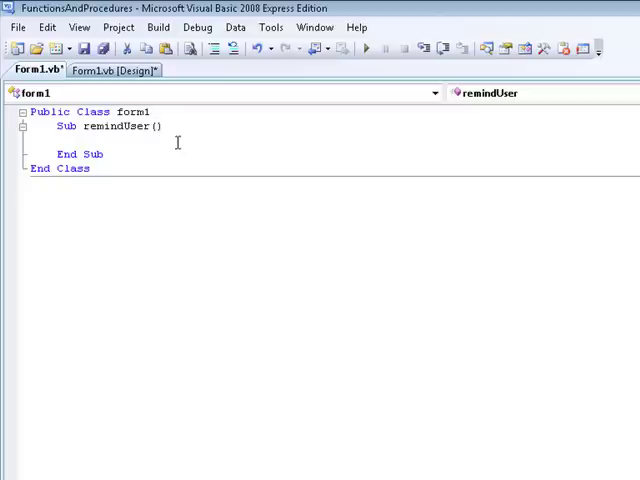
pyautogui.moveTo(196, 136)
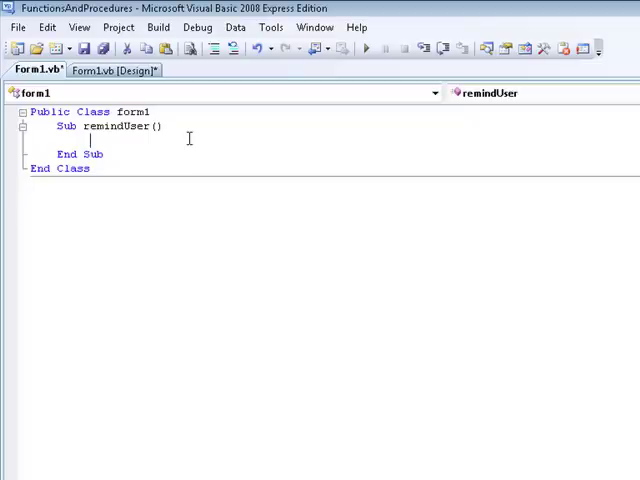
# Write MessageBox.Show("You have a doctors apointment Saturday." "Appointment") inside remindUser
pyautogui.write('messagebox')
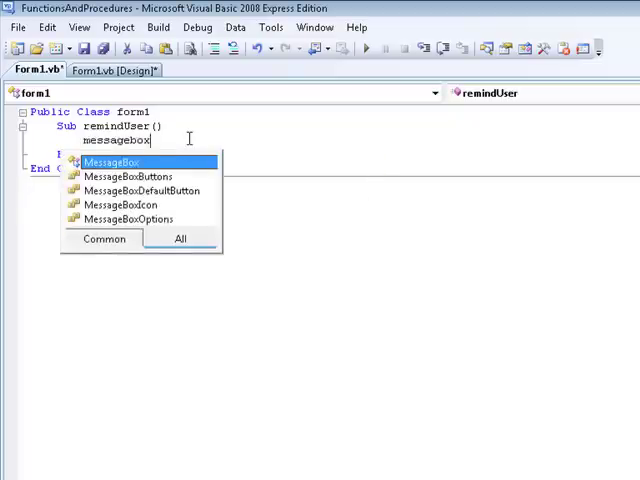
pyautogui.write('.Show("')
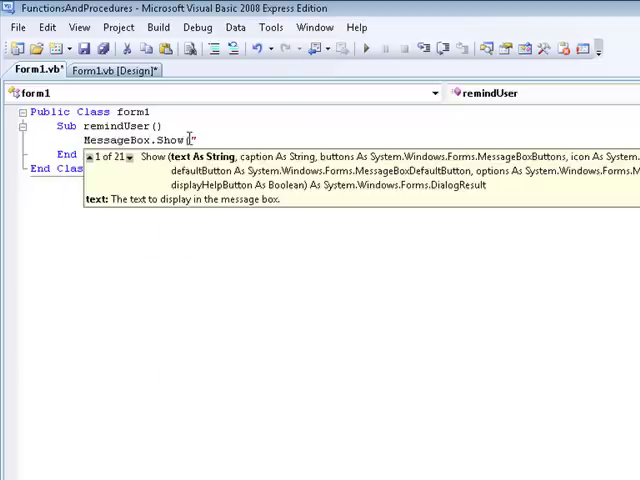
pyautogui.write('You have a doctors a')
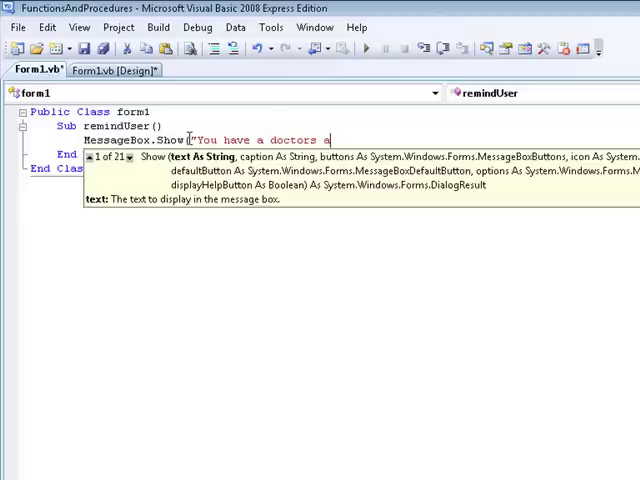
pyautogui.write('point')
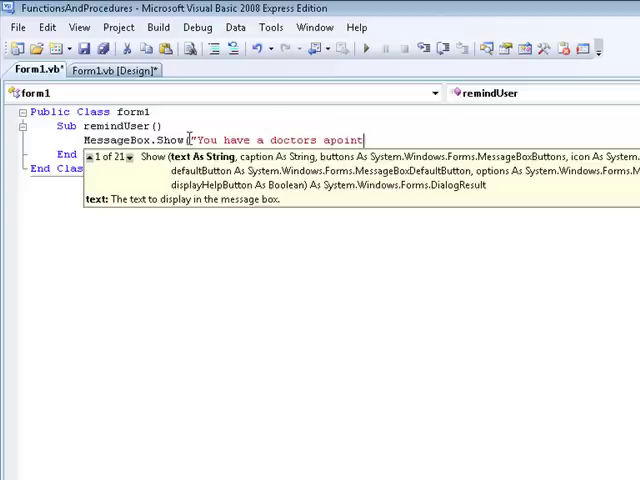
pyautogui.write('ment S')
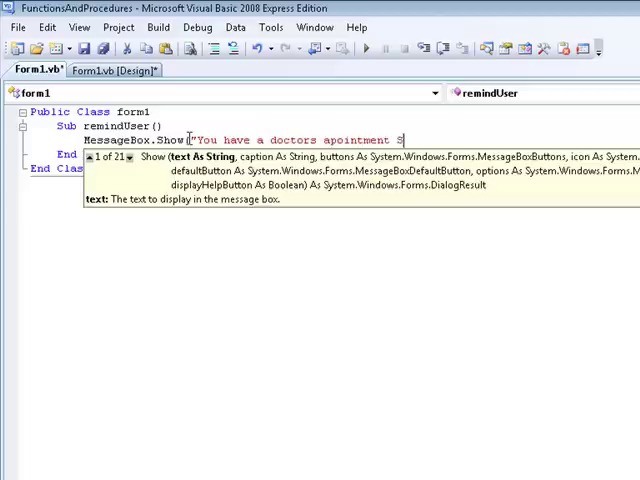
pyautogui.write('aturday."')
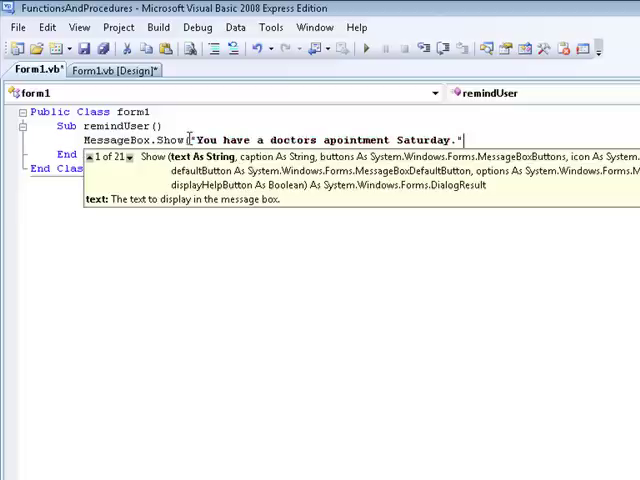
pyautogui.write('"Do')
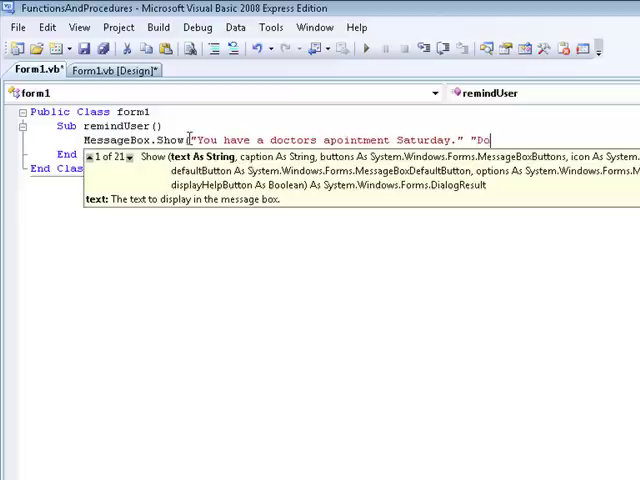
pyautogui.write('App')
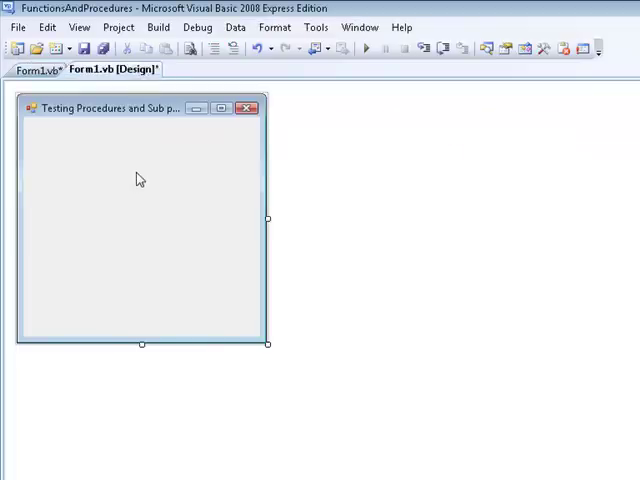
# Create the Form1_Load handler and have it Call remindUser()
pyautogui.click(38, 70)
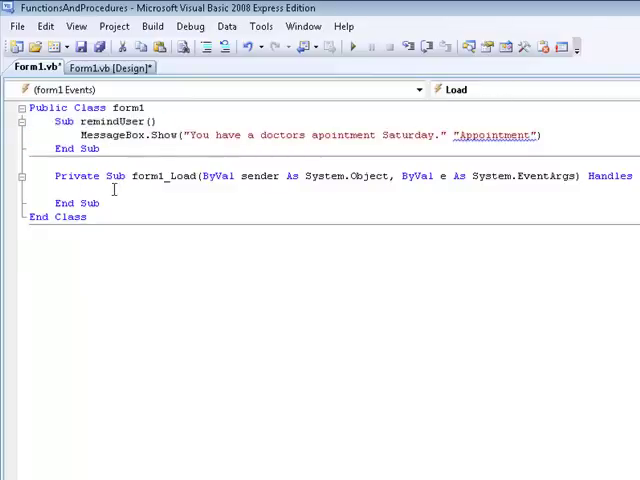
pyautogui.write('Call remindUser')
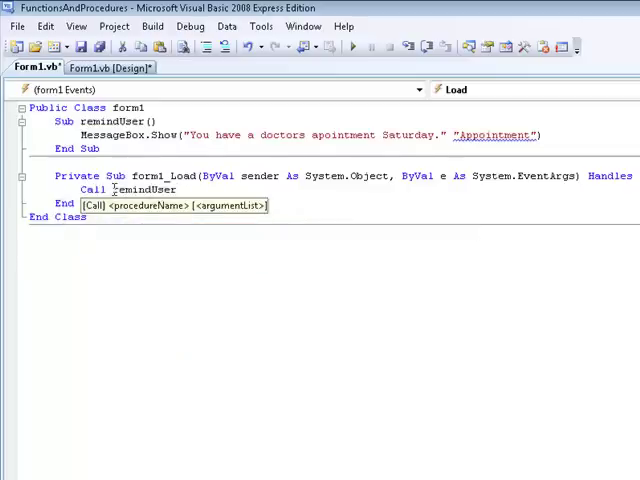
pyautogui.write('()')
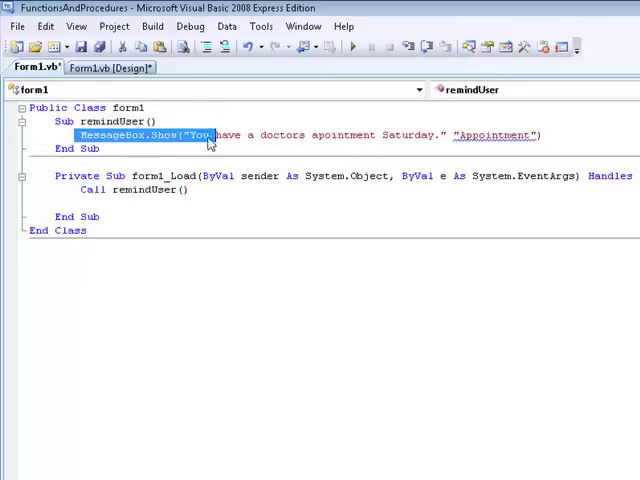
pyautogui.moveTo(216, 136); pyautogui.dragTo(258, 136)
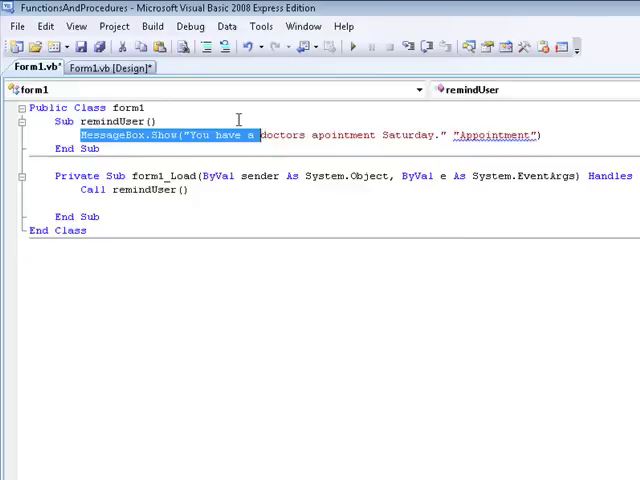
pyautogui.click(220, 136)
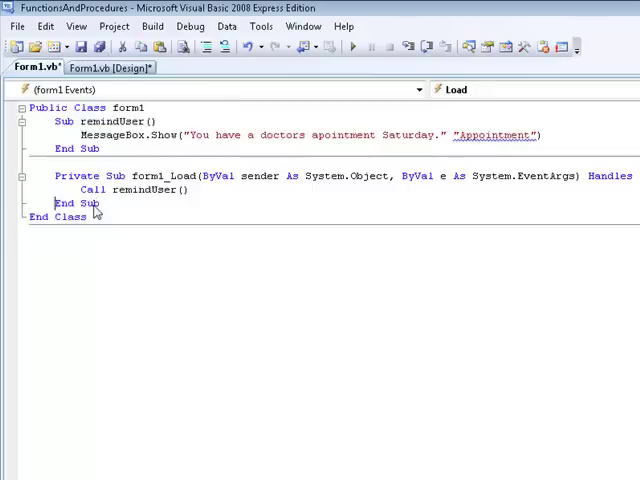
# Insert a comma between the MessageBox.Show strings and a number 543543252 in the remindUser call
pyautogui.moveTo(48, 120); pyautogui.dragTo(100, 148)
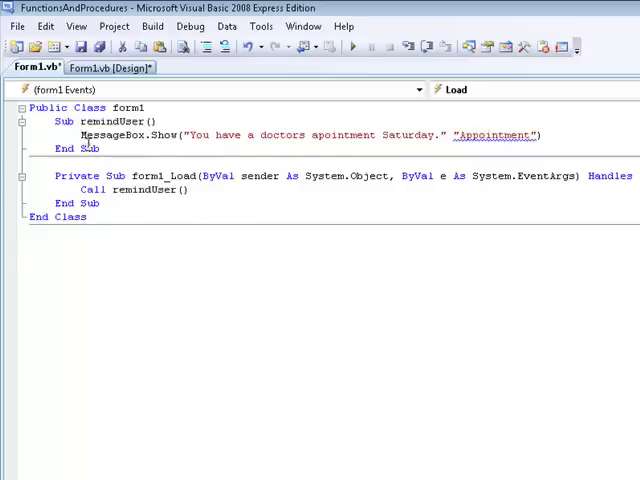
pyautogui.moveTo(112, 164)
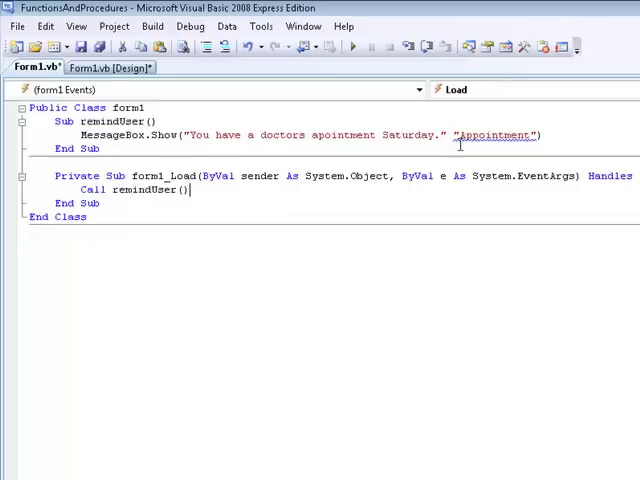
pyautogui.write(',')
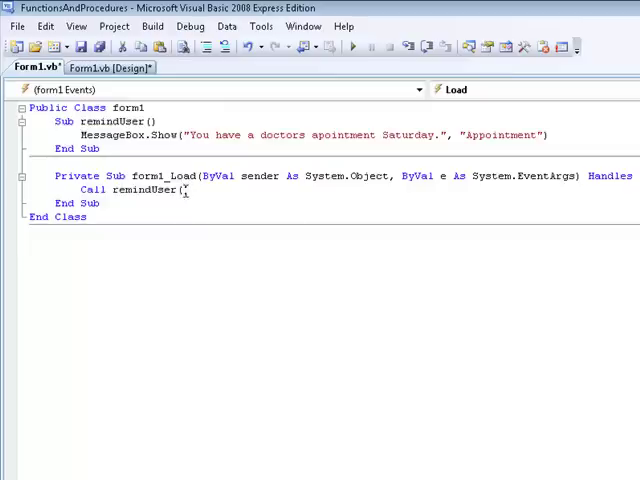
pyautogui.write('543543252)')
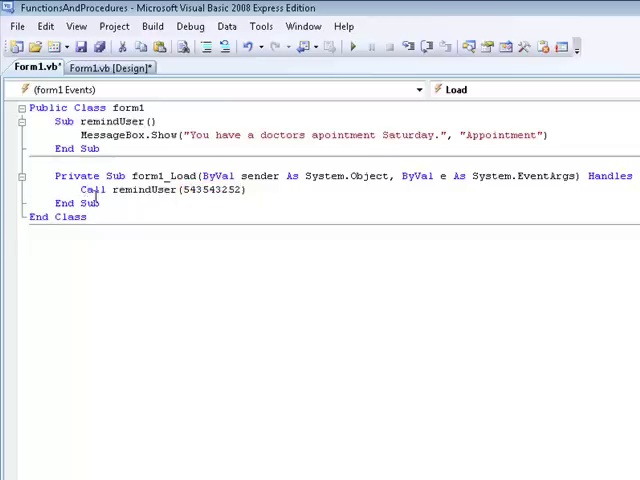
pyautogui.moveTo(380, 134)
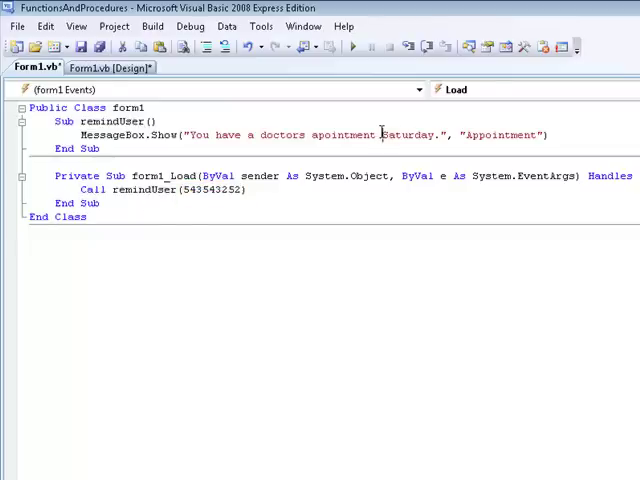
# Delete the remindUser procedure and its call, leaving Form1_Load empty
pyautogui.doubleClick(404, 134)
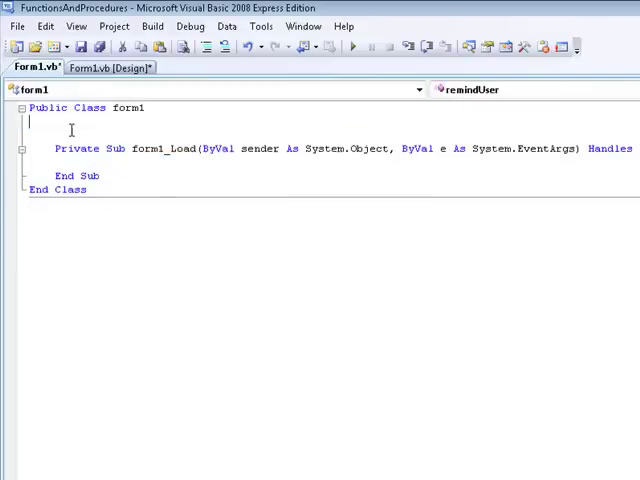
# Declare a Function iceCream() ... End Function above Form1_Load, correcting a mistyped startUp name
pyautogui.write('function')
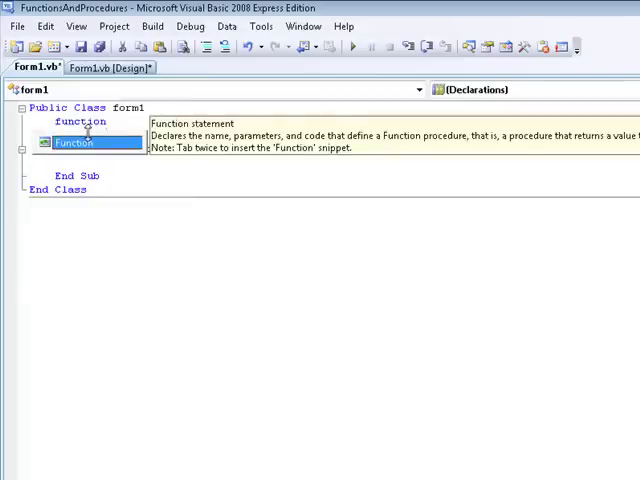
pyautogui.press('Tab')
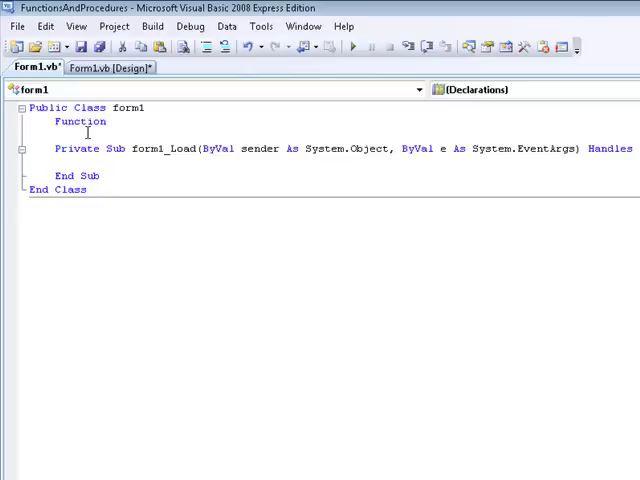
pyautogui.write('iceCream')
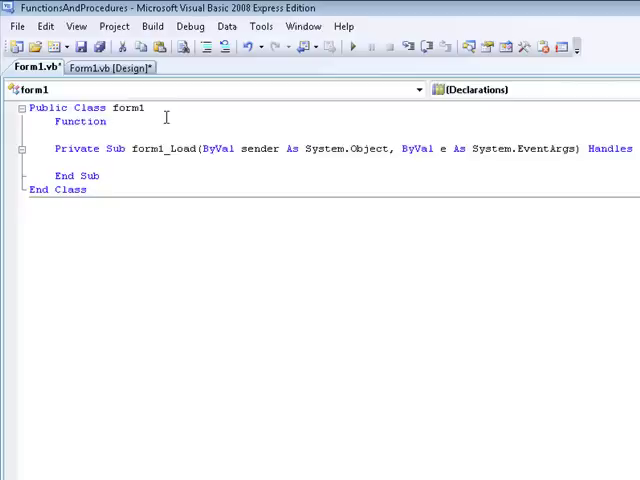
pyautogui.write('startUp')
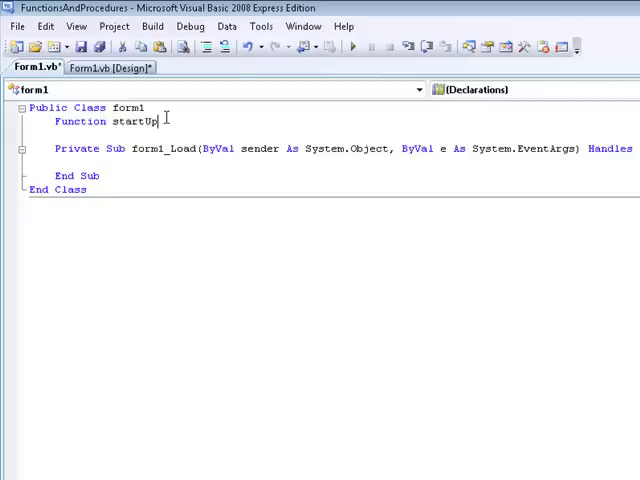
pyautogui.write('Ta')
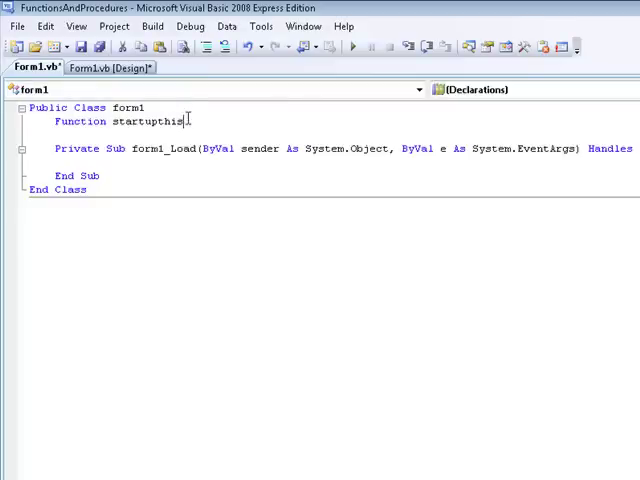
pyautogui.press('BackSpace')
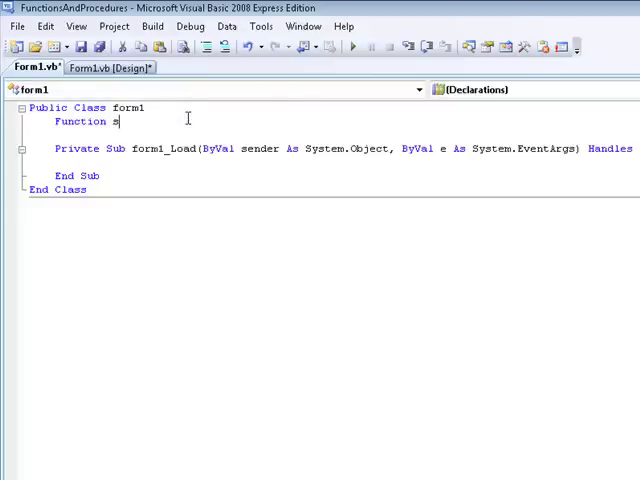
pyautogui.write('icC')
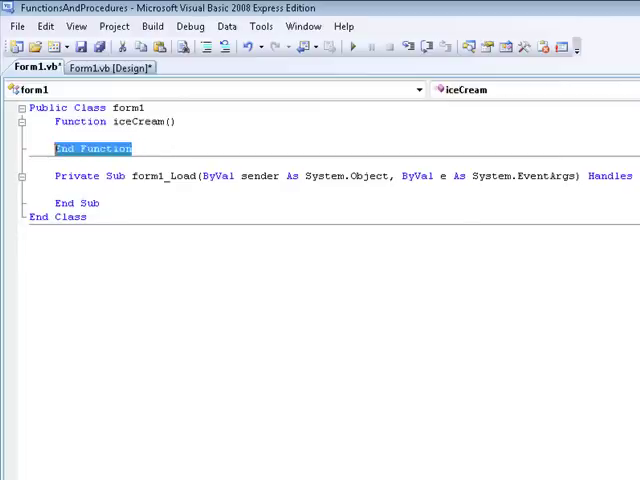
pyautogui.moveTo(120, 148)
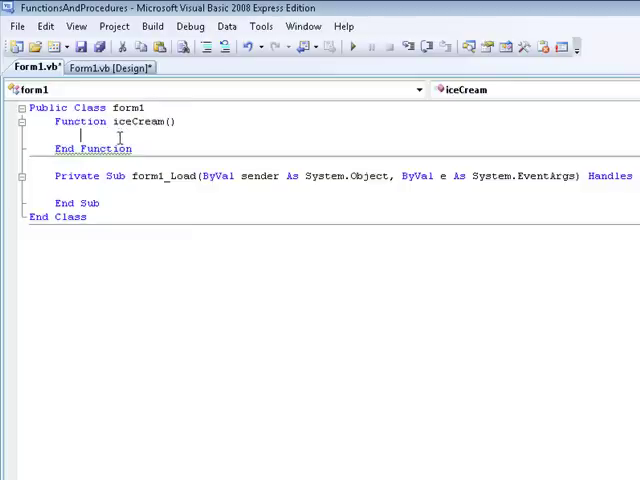
pyautogui.moveTo(144, 132)
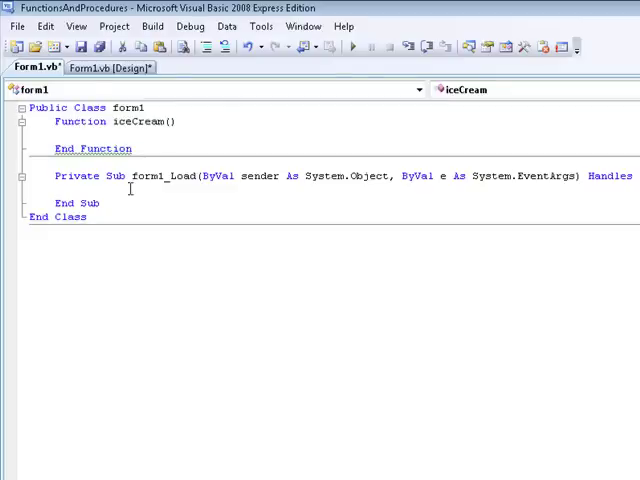
# Declare Dim intGuess As Integer inside iceCream and return it, calling iceCream() from Form1_Load
pyautogui.write('id')
pyautogui.write('Return intGuess')
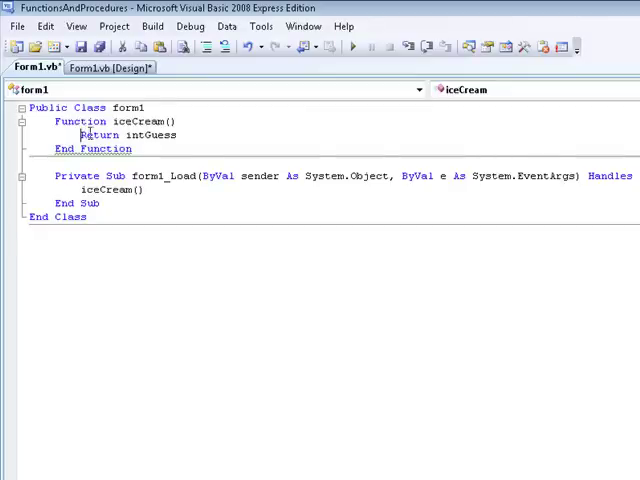
pyautogui.write('Dim i')
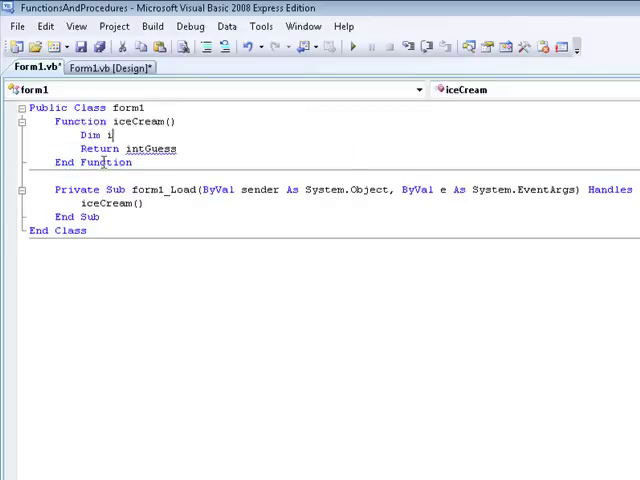
pyautogui.write('ntGuess As Integer')
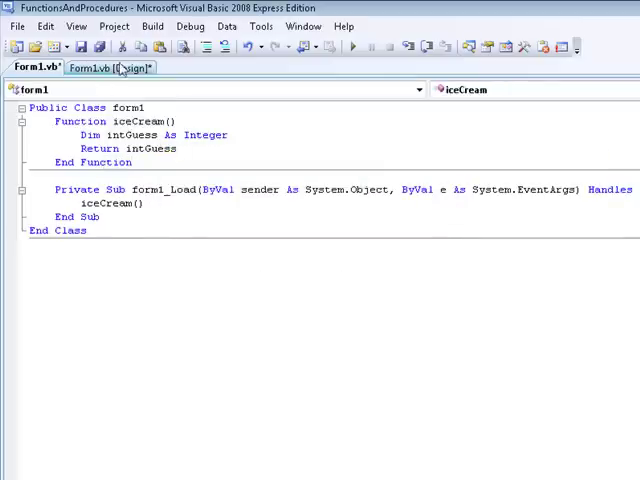
pyautogui.click(520, 48)
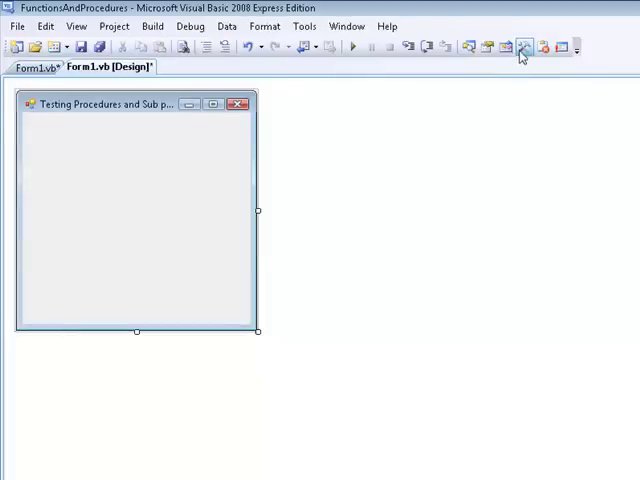
pyautogui.click(520, 46)
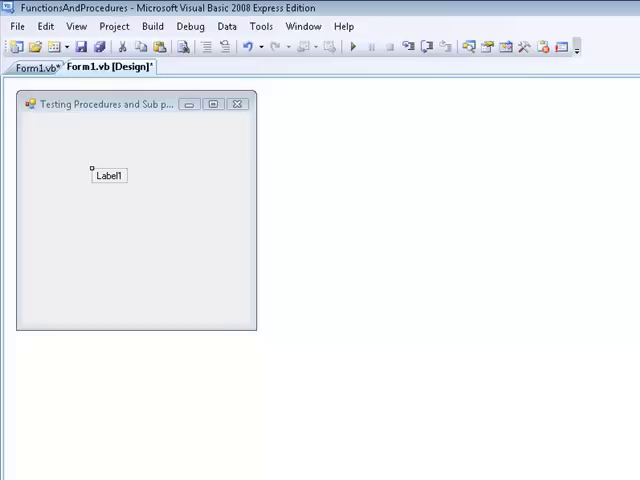
pyautogui.moveTo(248, 216)
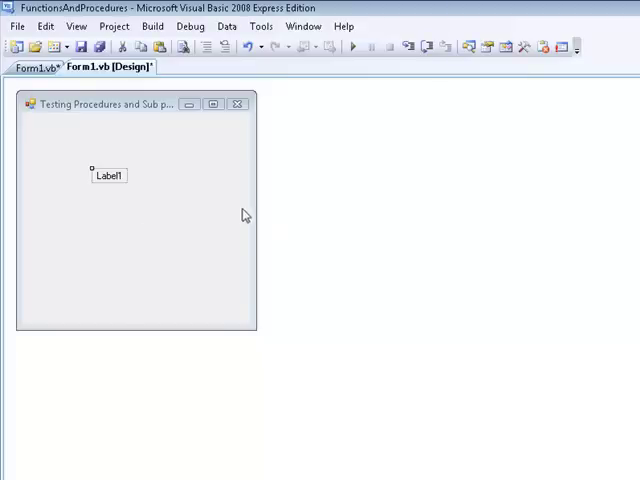
pyautogui.click(32, 68)
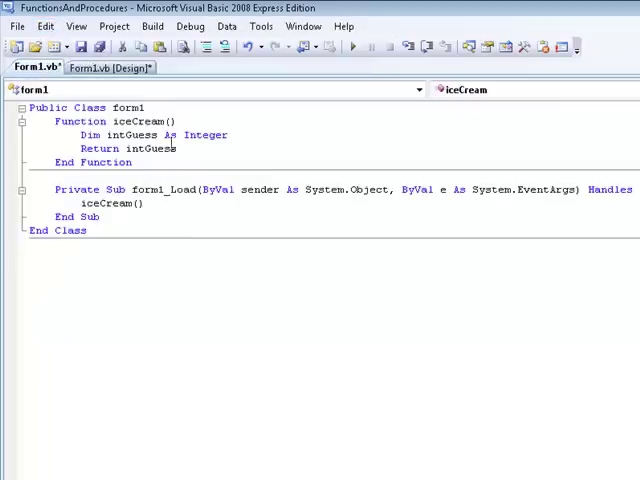
# Set intGuess = 5 and make Form1_Load assign Me.lblOutput.Text = iceCream()
pyautogui.write('intGuess = 5')
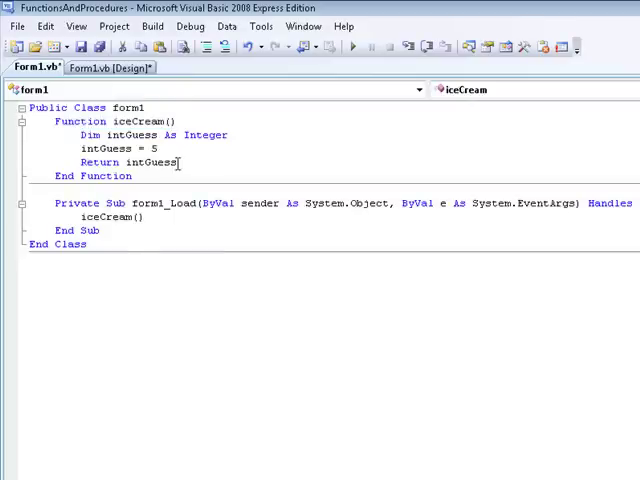
pyautogui.doubleClick(150, 162)
pyautogui.write('me.lbloutput')
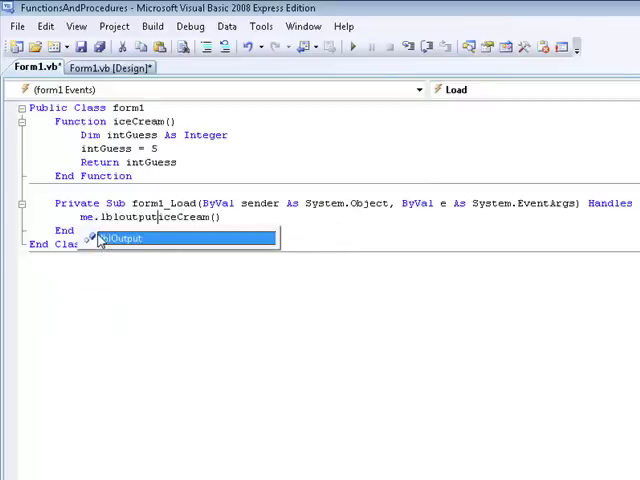
pyautogui.write('.Text =')
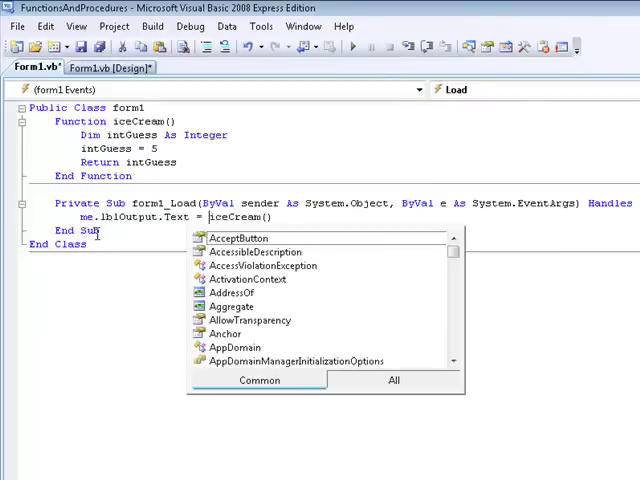
pyautogui.press('Escape')
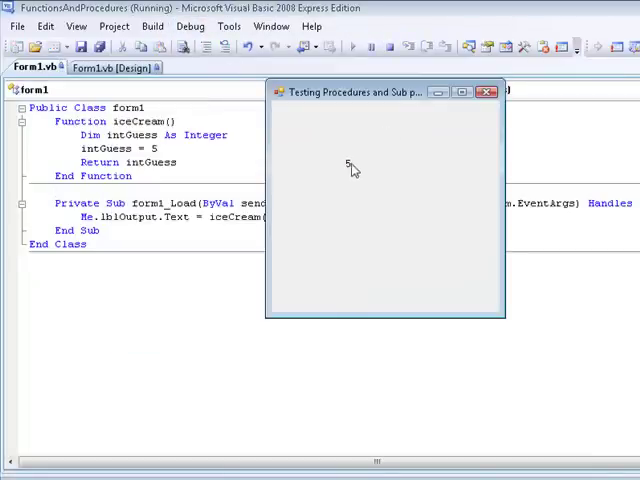
pyautogui.moveTo(160, 162)
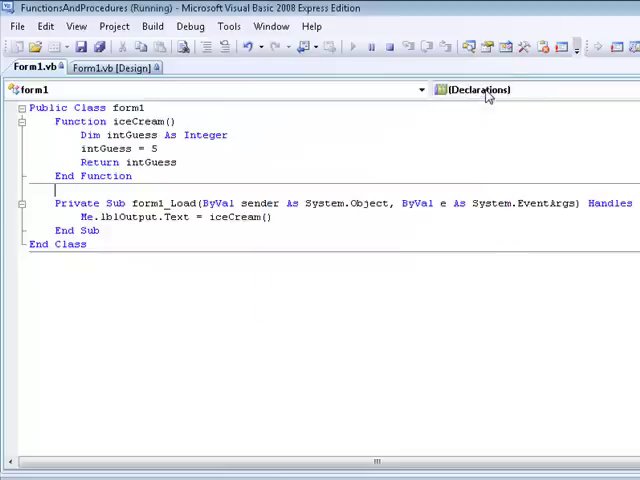
# Run the form to test iceCream, then close it and return to the Form1.vb code
pyautogui.doubleClick(216, 204)
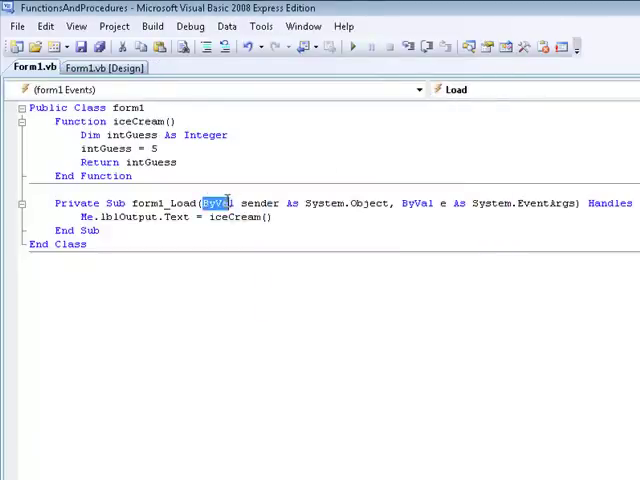